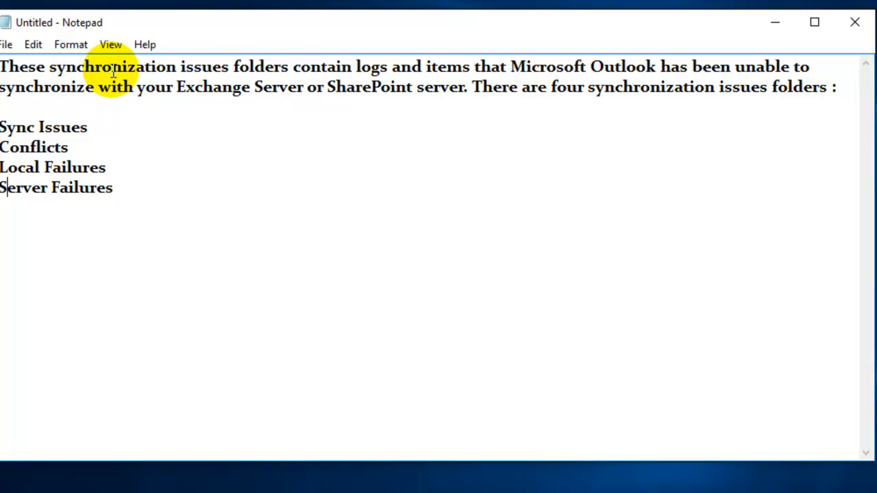
pyautogui.moveTo(359, 76)
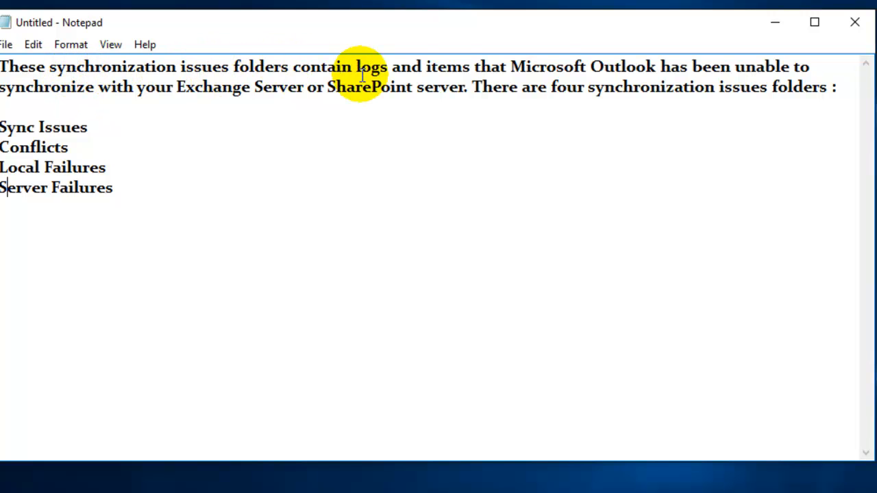
pyautogui.moveTo(706, 76)
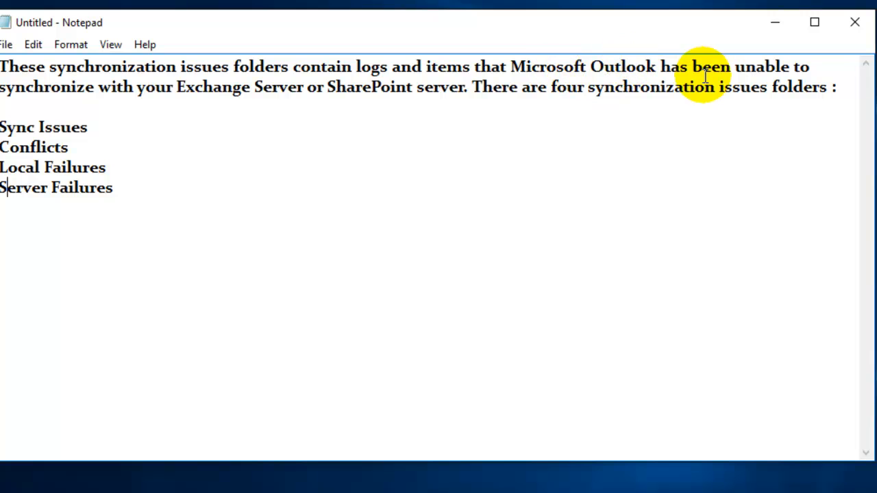
pyautogui.moveTo(268, 82)
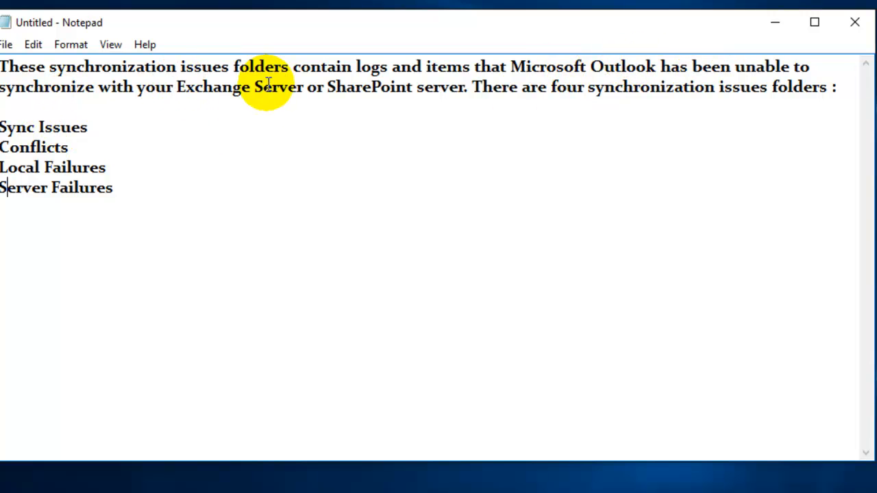
pyautogui.moveTo(507, 95)
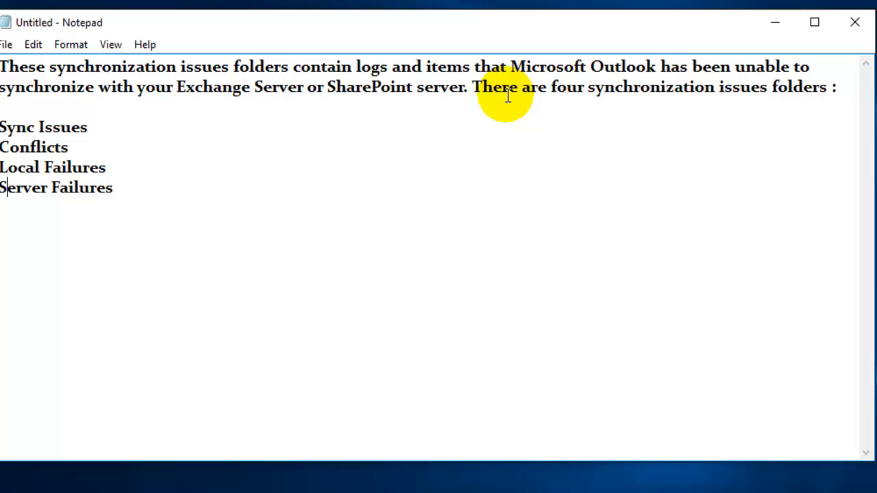
pyautogui.moveTo(710, 88)
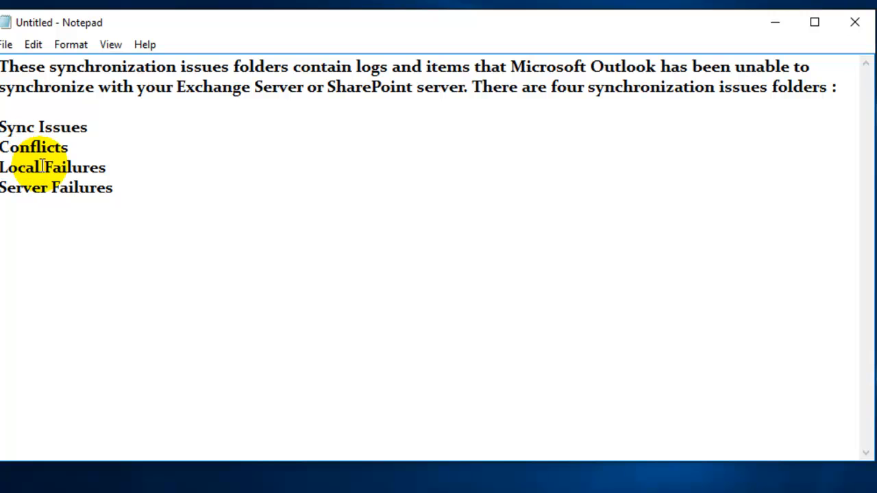
pyautogui.moveTo(144, 195)
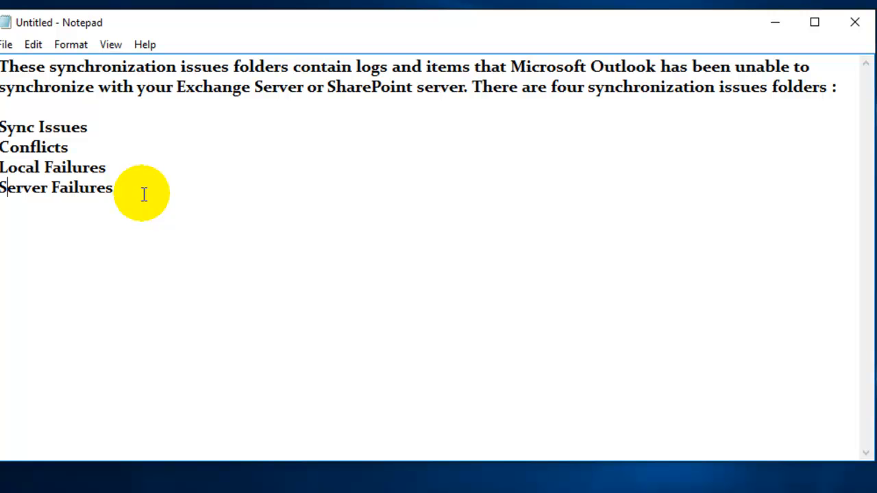
# Step: Set the Notepad notes aside and launch Outlook to its Inbox
pyautogui.click(814, 22)
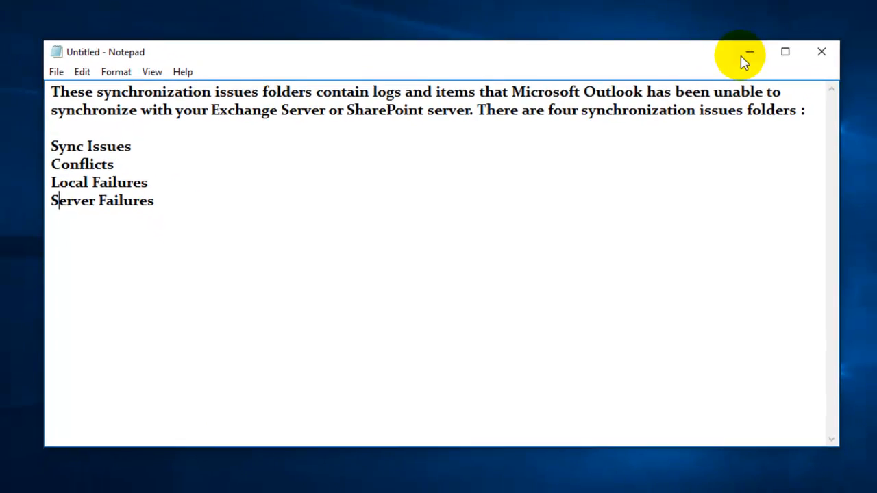
pyautogui.click(748, 52)
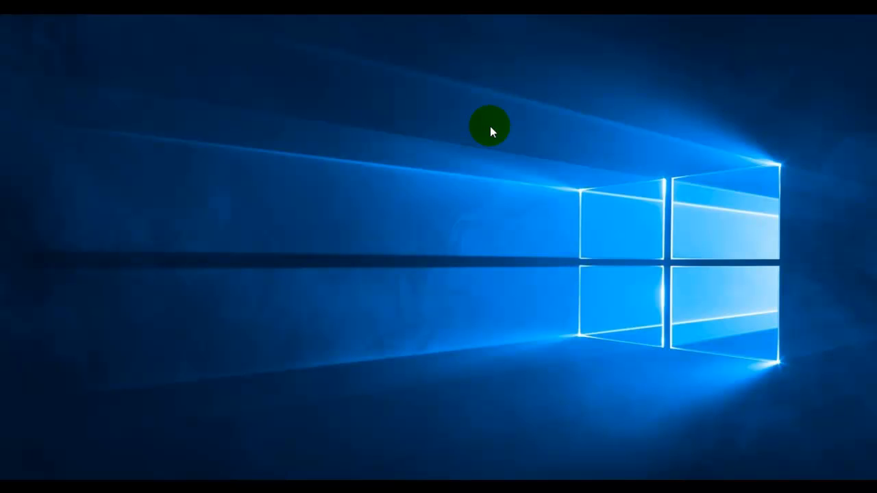
pyautogui.click(527, 164)
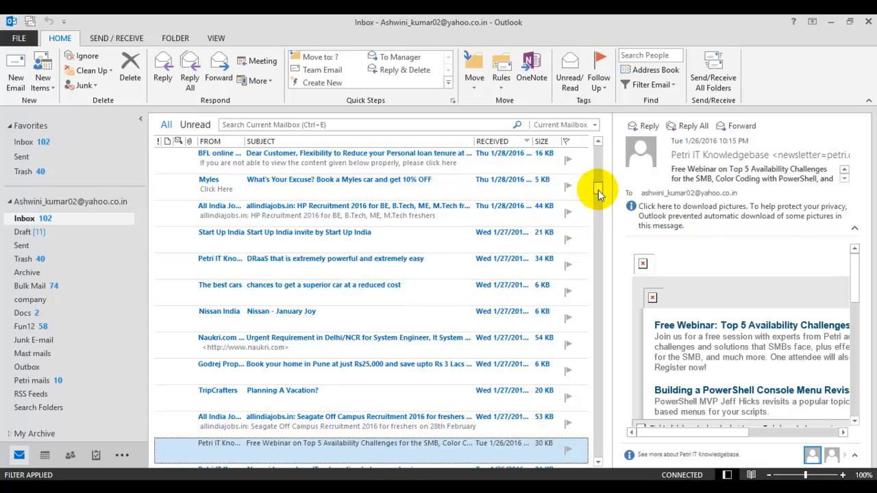
pyautogui.scroll(-3)
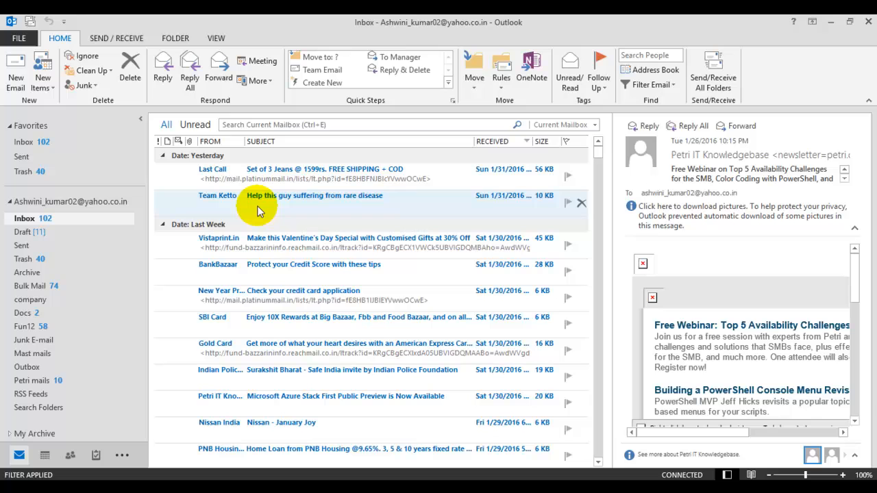
pyautogui.click(249, 170)
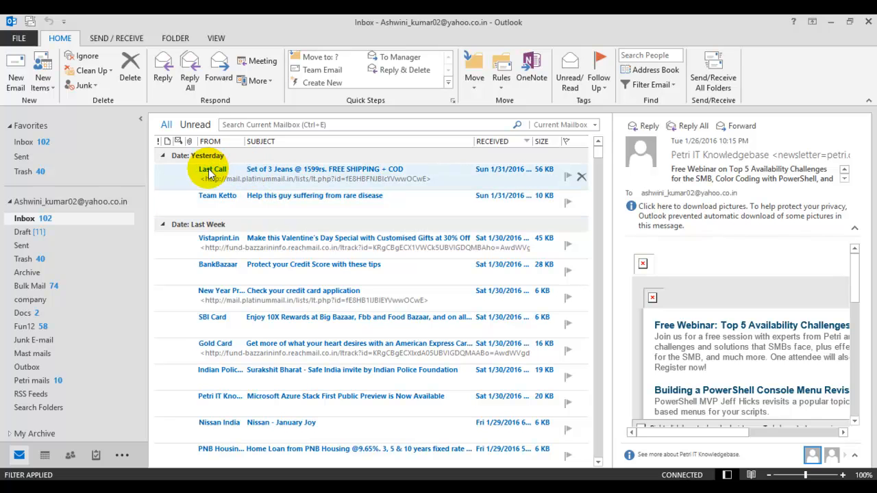
pyautogui.moveTo(315, 238)
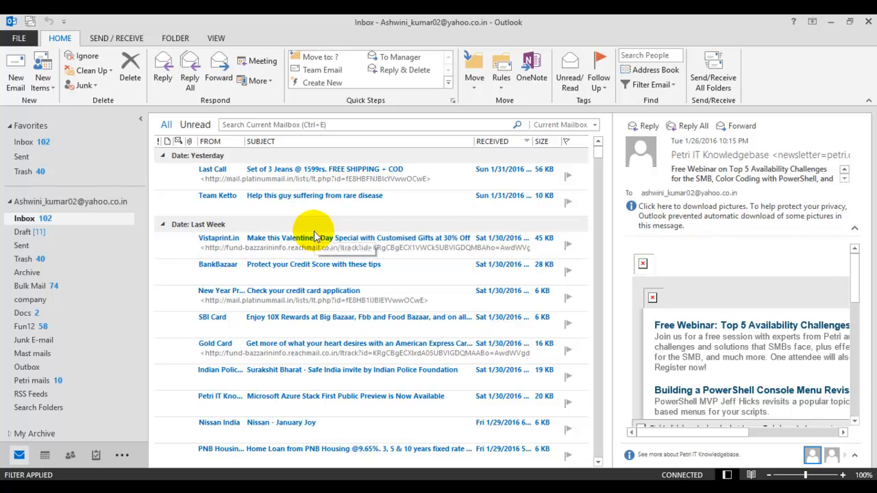
pyautogui.moveTo(44, 200)
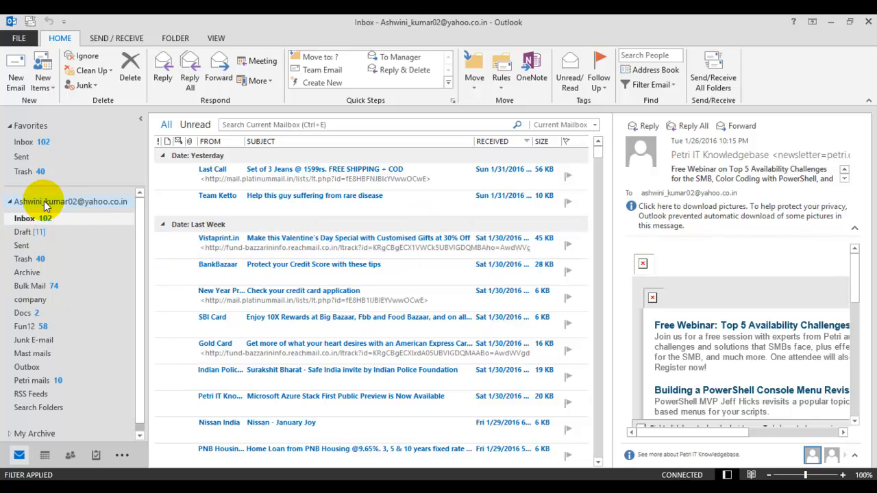
pyautogui.moveTo(94, 209)
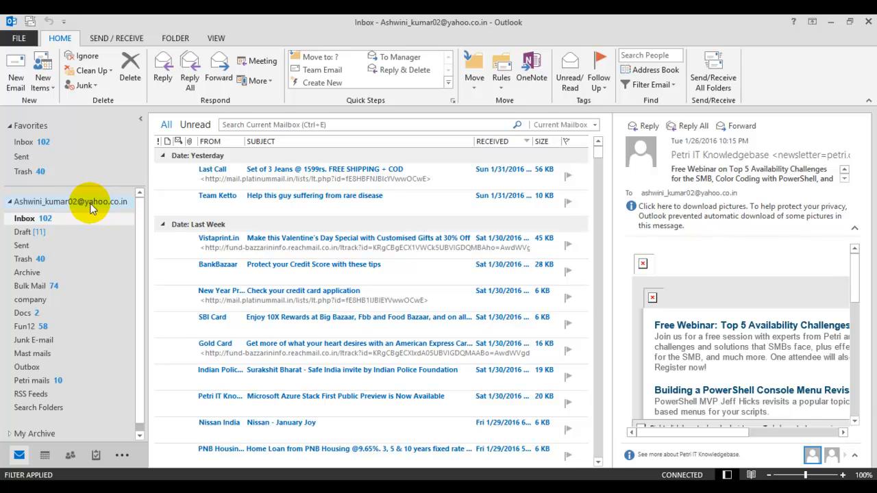
# Step: Bring up Data File Properties for the Yahoo mailbox's top-level folder
pyautogui.rightClick(71, 202)
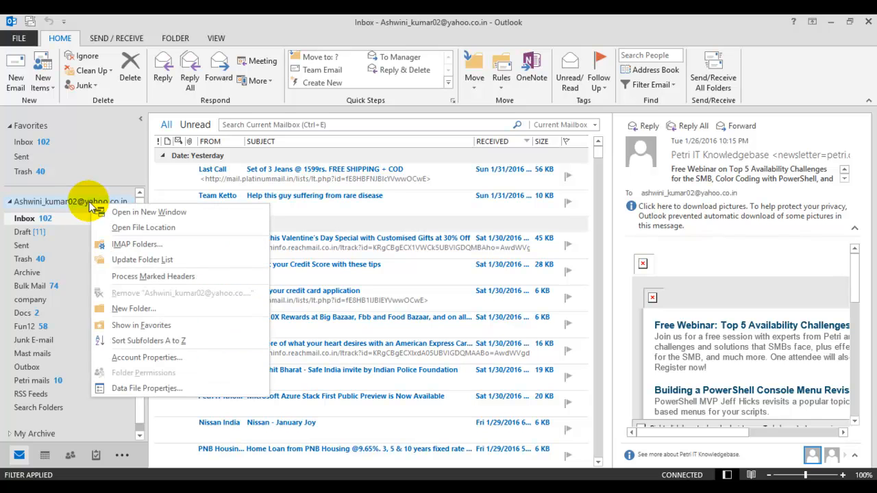
pyautogui.moveTo(148, 390)
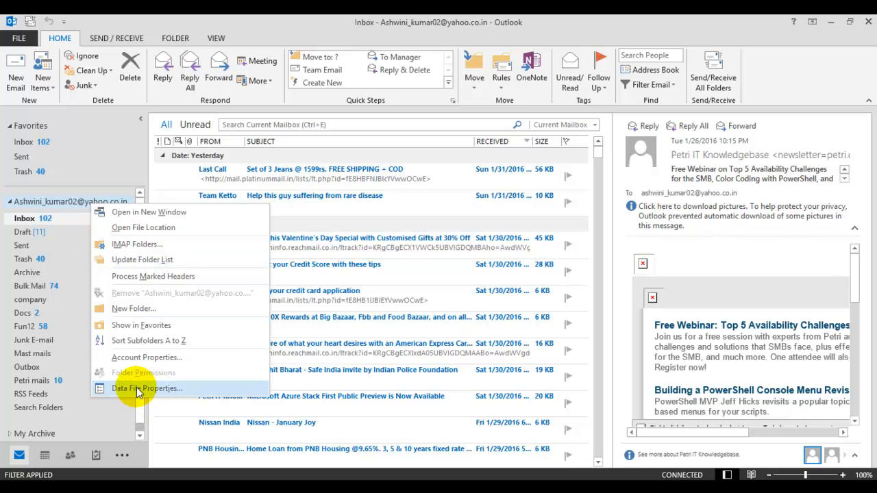
pyautogui.click(148, 389)
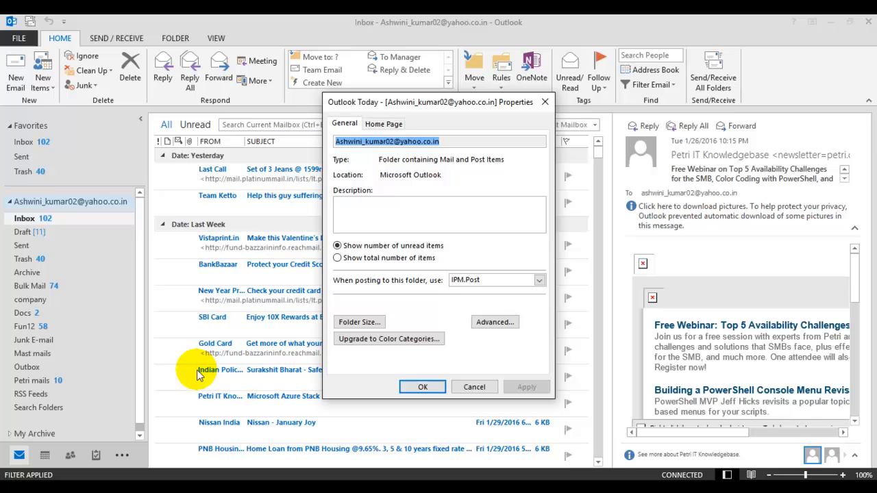
pyautogui.moveTo(376, 296)
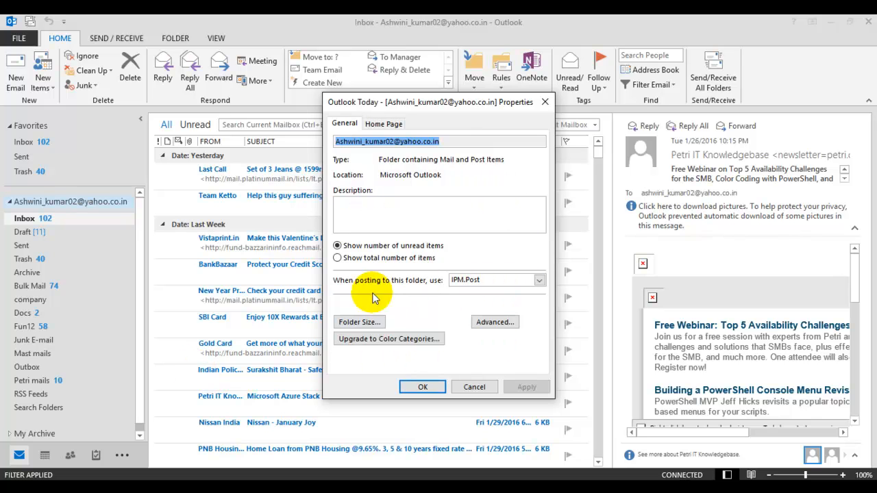
pyautogui.moveTo(390, 302)
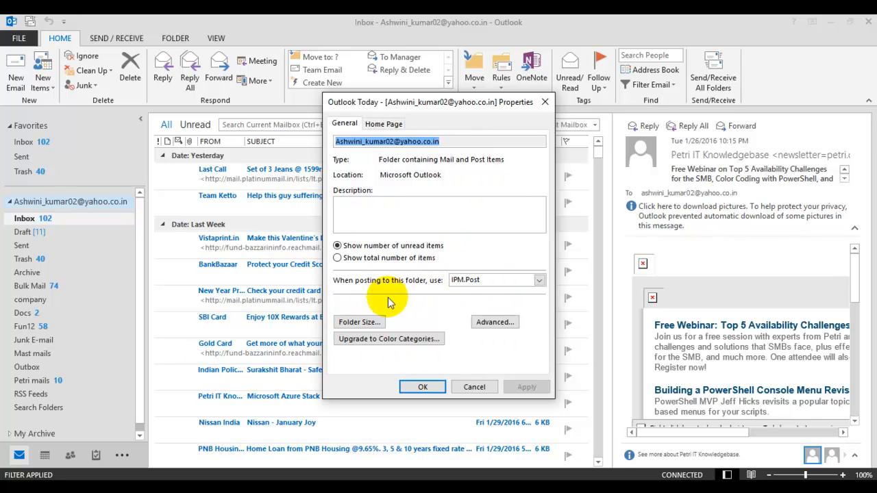
pyautogui.moveTo(360, 322)
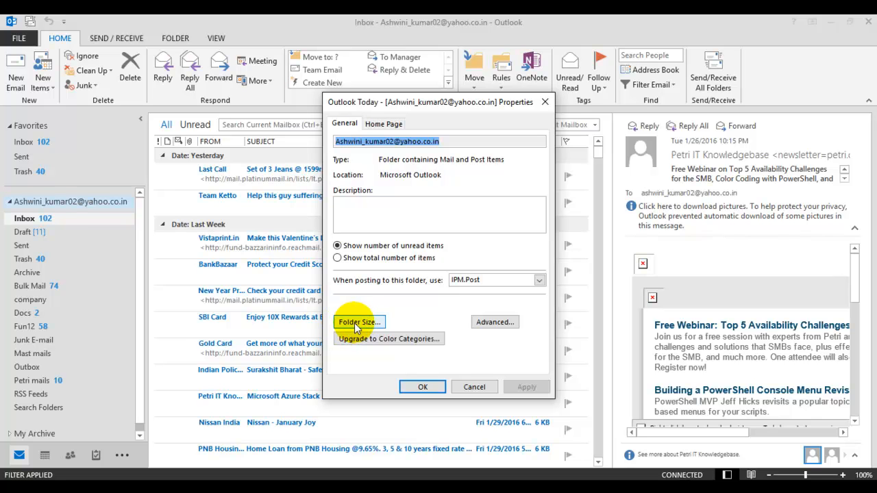
# Step: Review the Folder Size breakdown down to Sync Issues at 623 KB, then close it
pyautogui.click(359, 323)
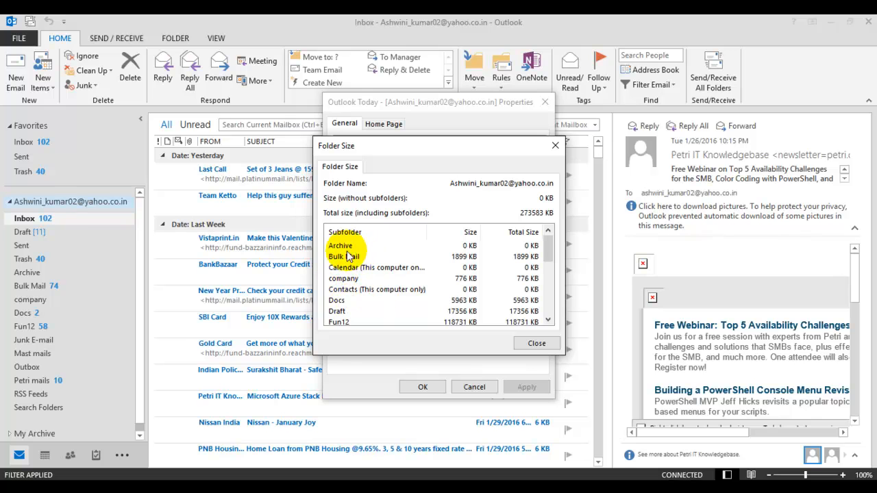
pyautogui.scroll(-3)
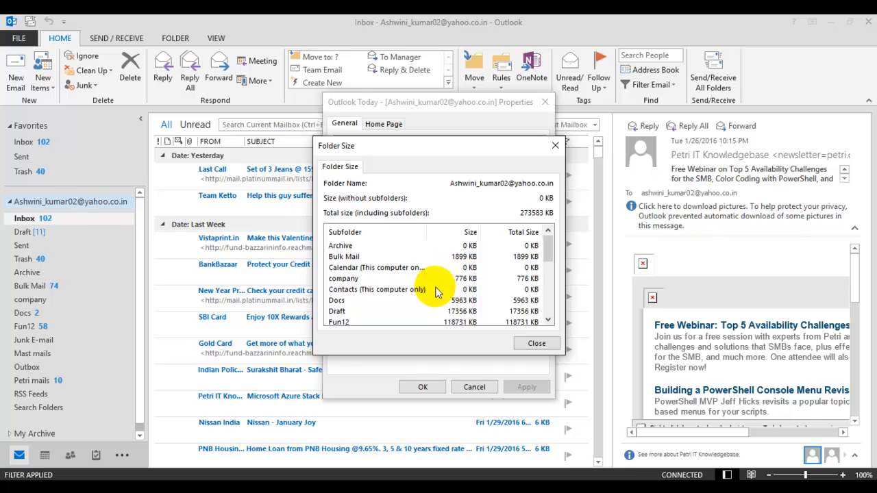
pyautogui.scroll(-3)
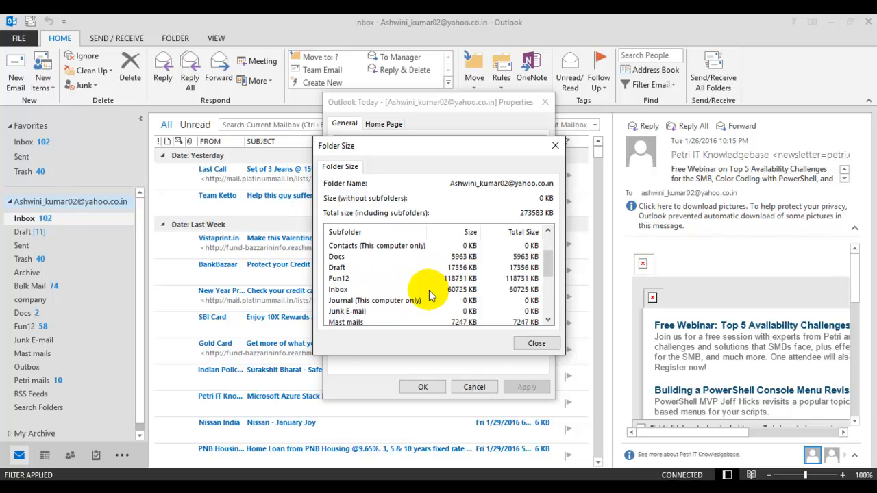
pyautogui.scroll(-3)
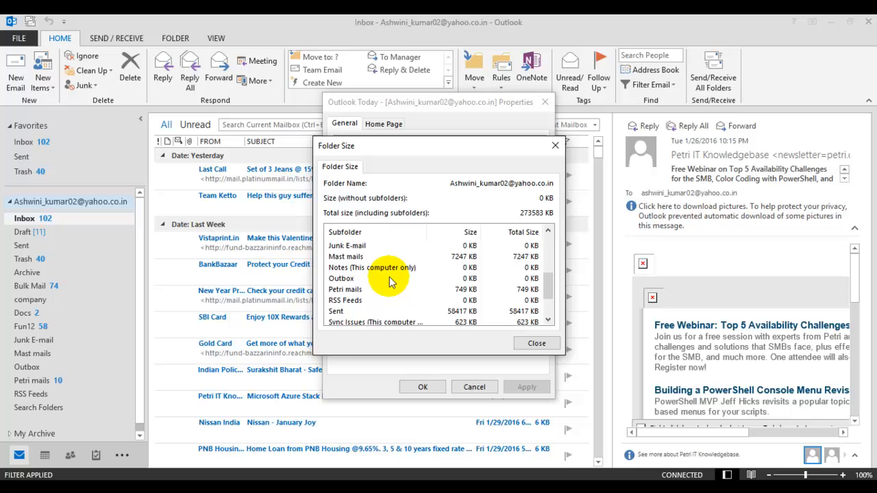
pyautogui.scroll(-3)
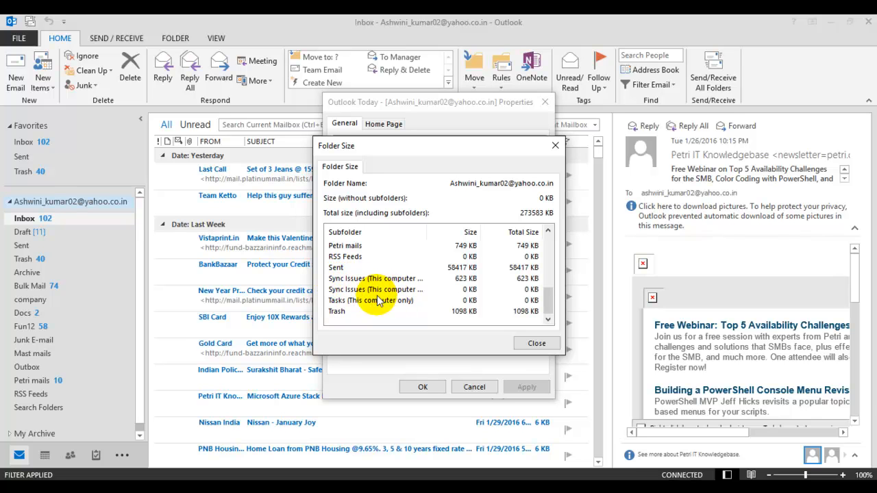
pyautogui.moveTo(403, 289)
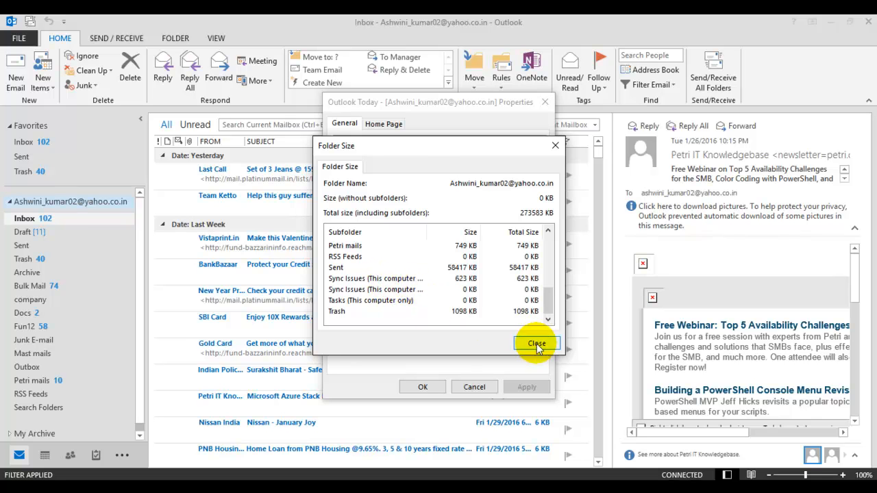
pyautogui.click(537, 343)
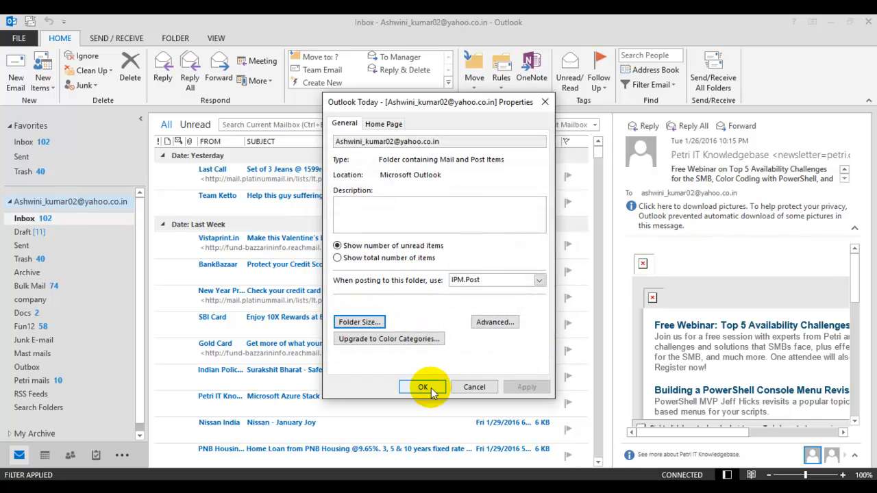
# Step: Dismiss Properties and switch the navigation pane to the full Folders list showing Sync Issues (291)
pyautogui.click(422, 387)
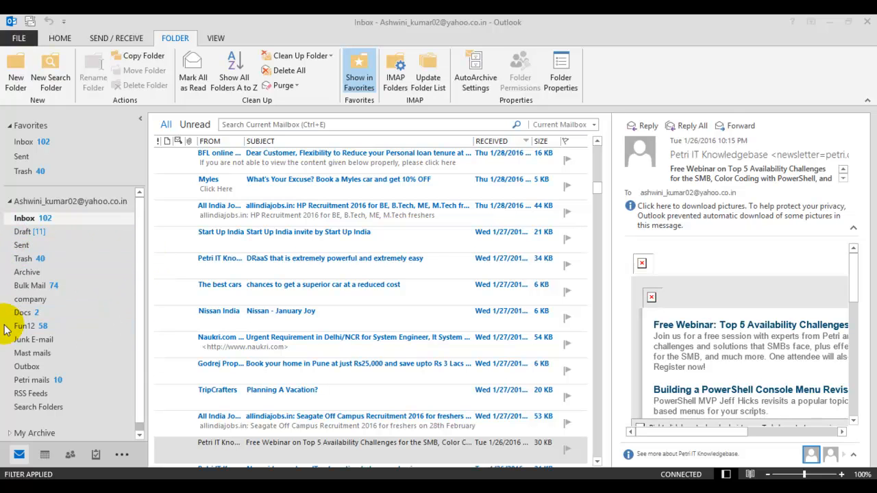
pyautogui.moveTo(107, 282)
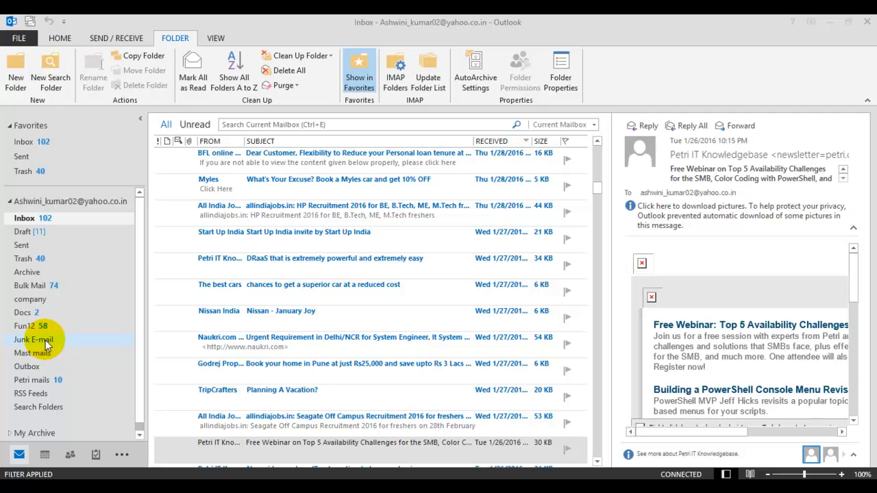
pyautogui.moveTo(33, 433)
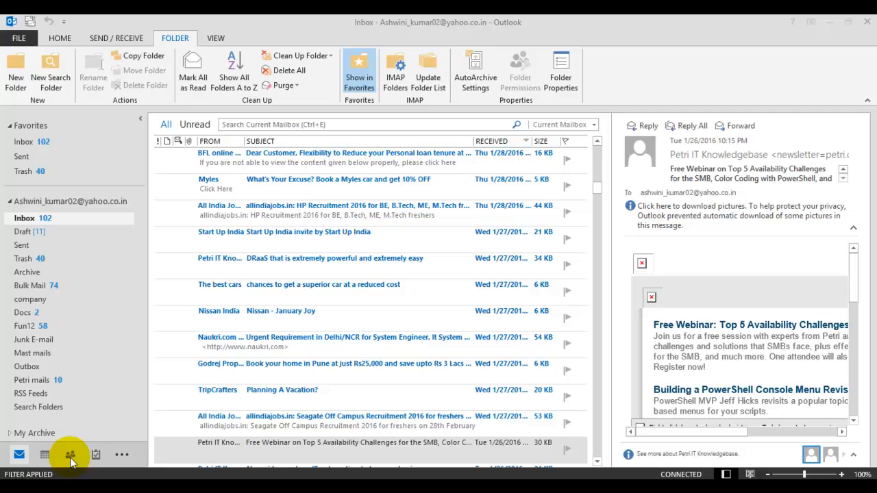
pyautogui.moveTo(121, 455)
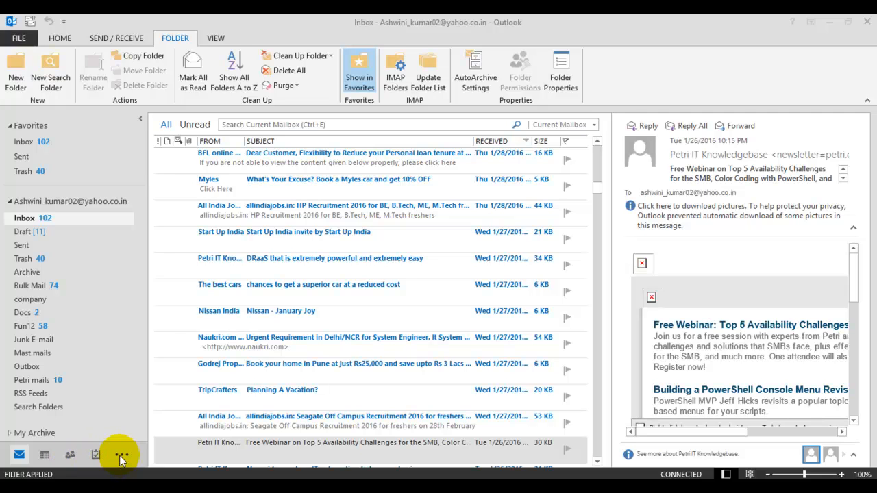
pyautogui.click(121, 455)
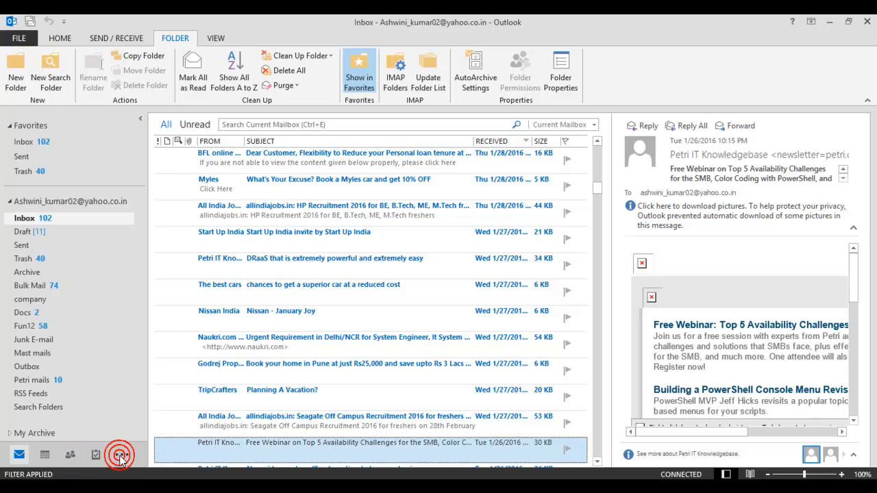
pyautogui.click(121, 455)
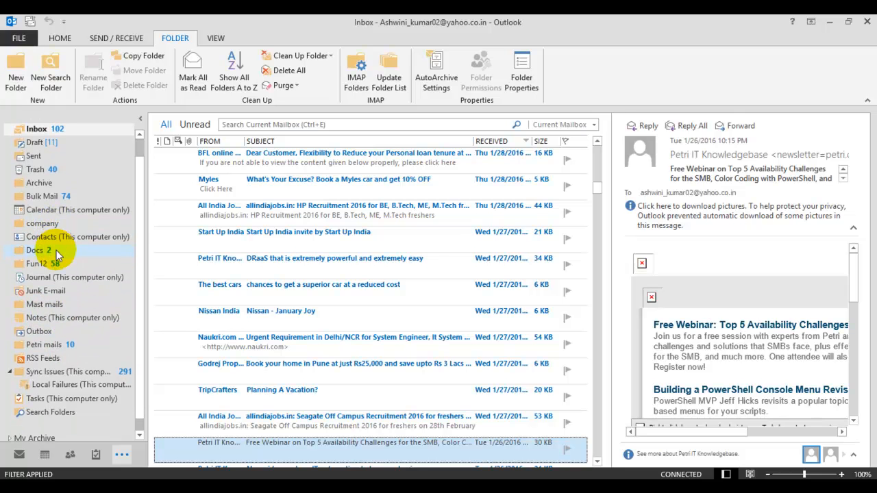
pyautogui.moveTo(61, 383)
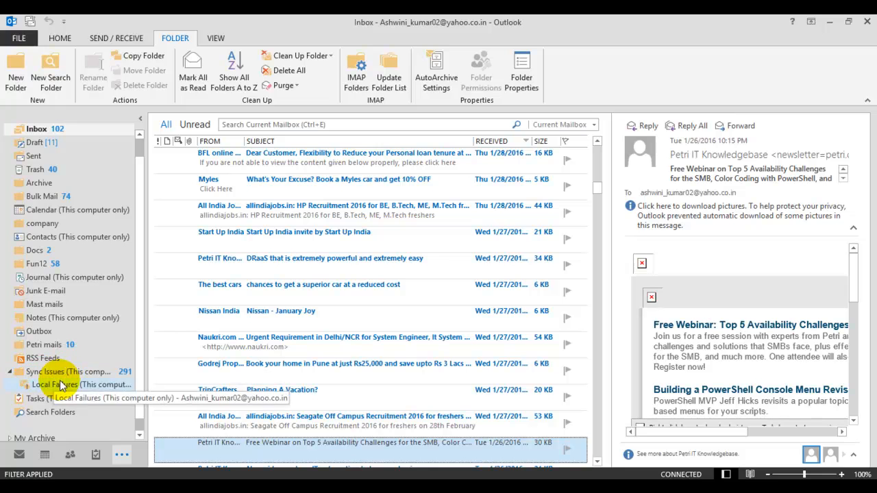
pyautogui.moveTo(69, 378)
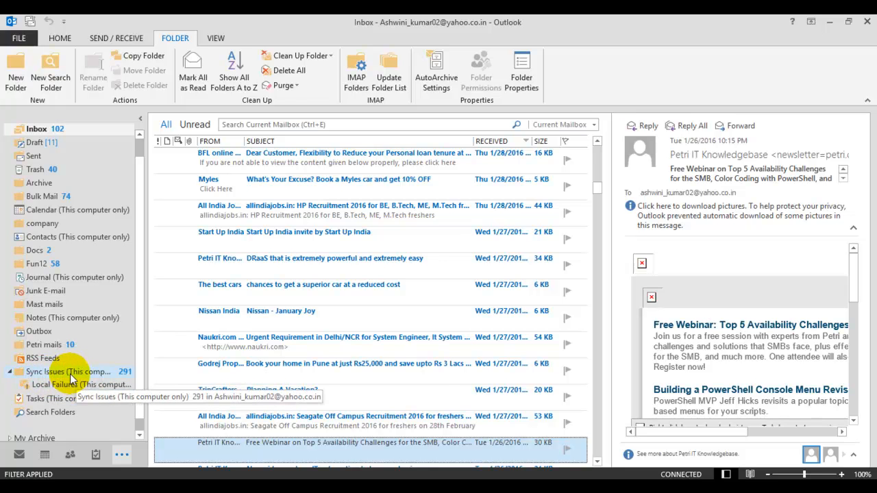
# Step: Permanently delete the newest Sync Issues logs, dropping the folder from 291 to 284 items
pyautogui.click(68, 372)
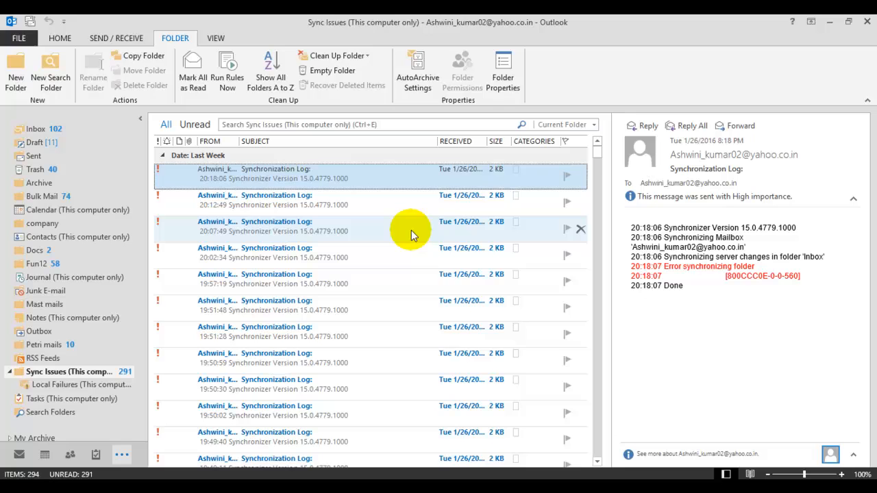
pyautogui.scroll(-3)
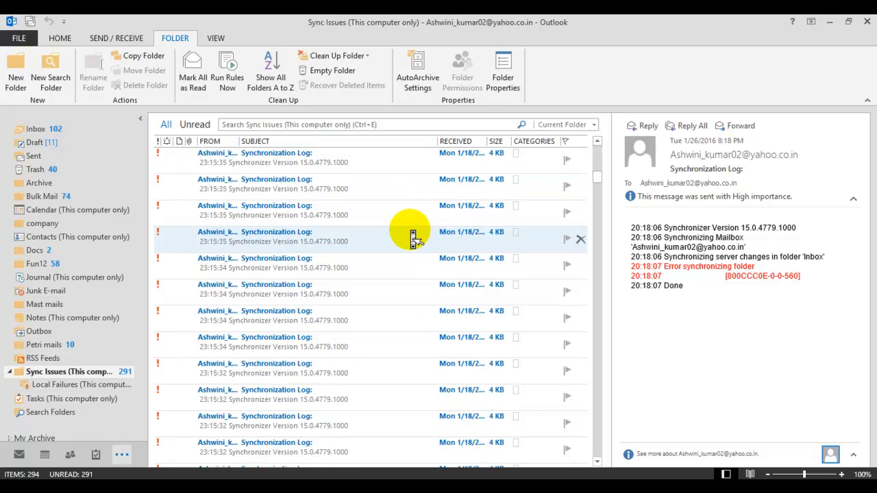
pyautogui.click(455, 139)
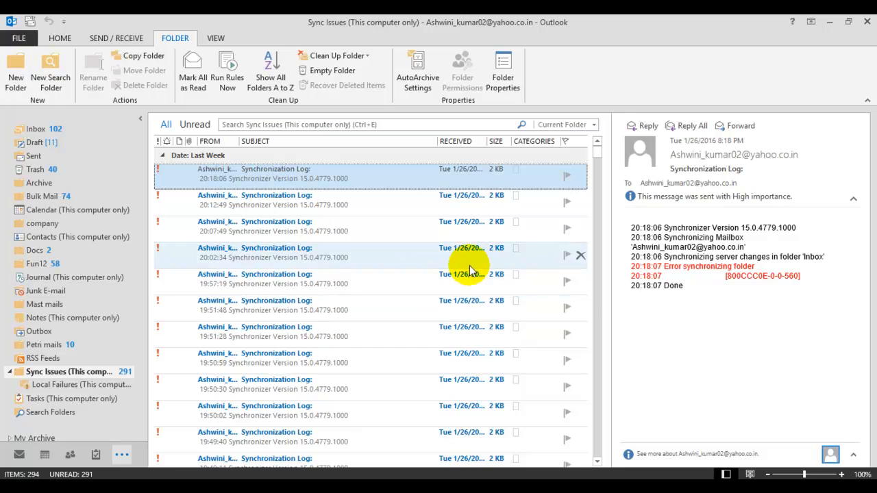
pyautogui.moveTo(354, 280)
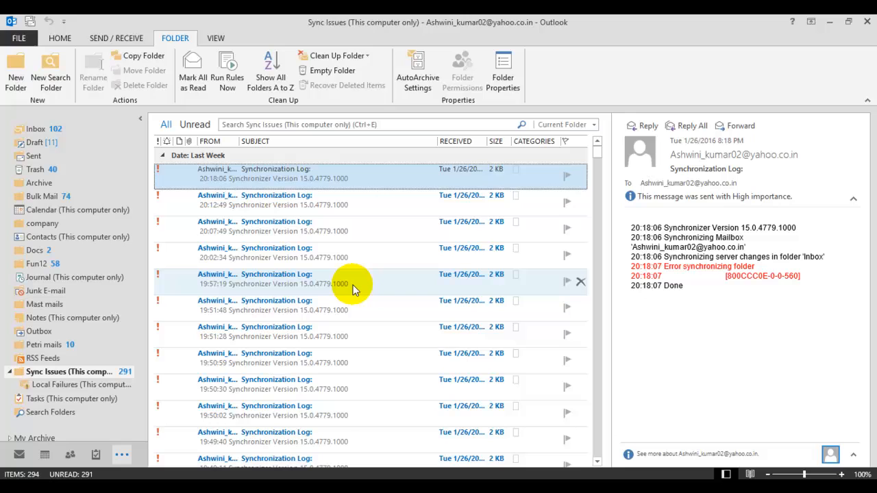
pyautogui.click(274, 304)
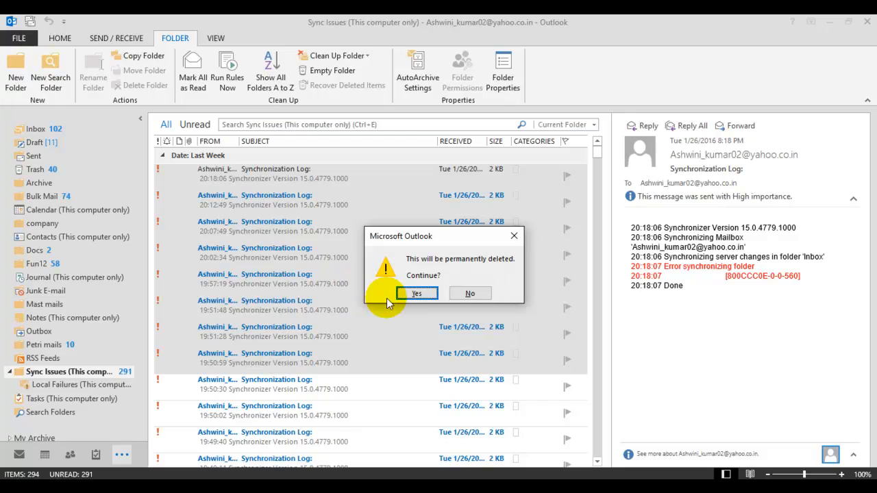
pyautogui.click(417, 294)
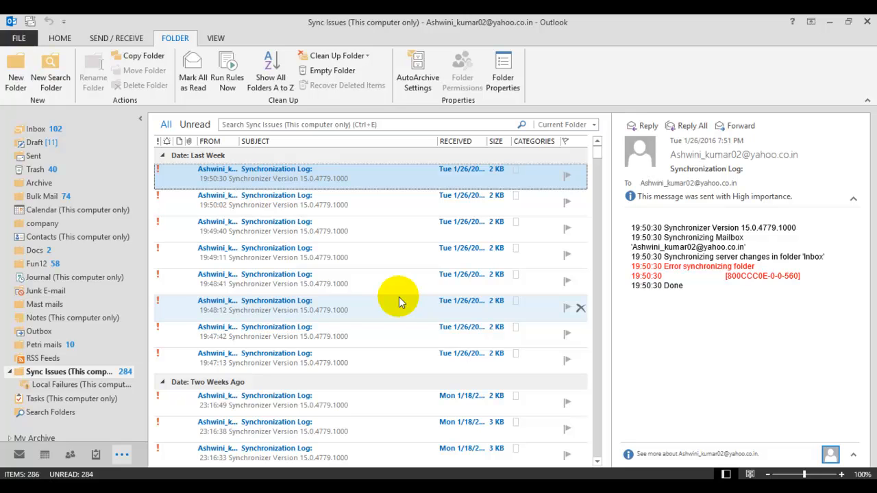
pyautogui.moveTo(411, 246)
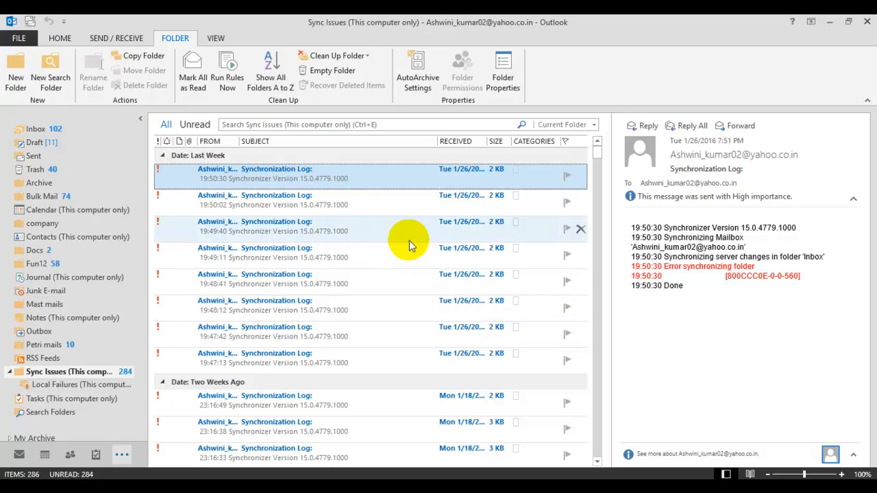